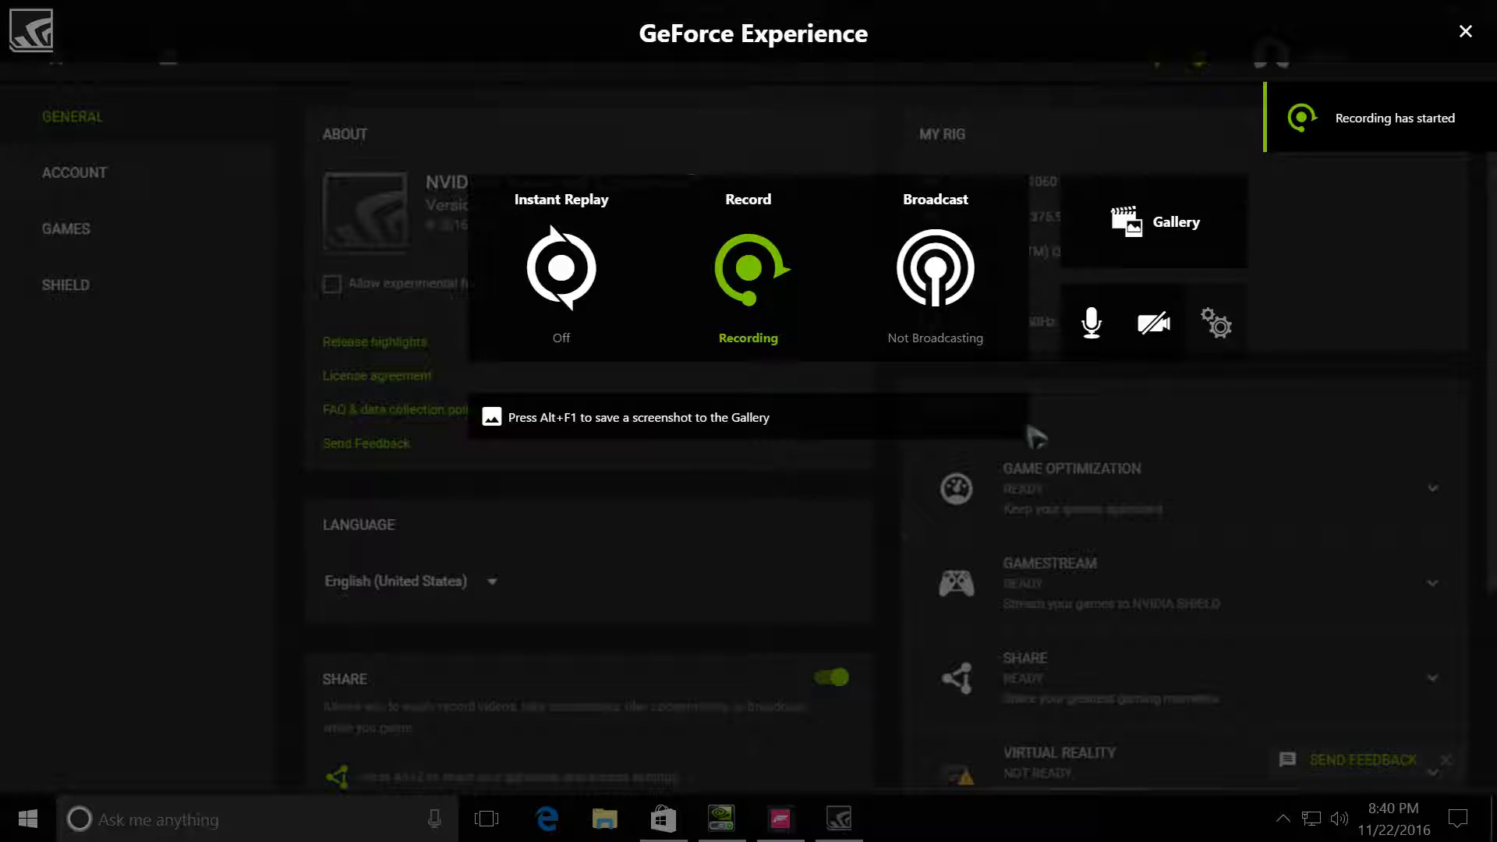
Start a screen recording from the GeForce Experience share overlay
{"action": "left_click", "coordinate": [1092, 323]}
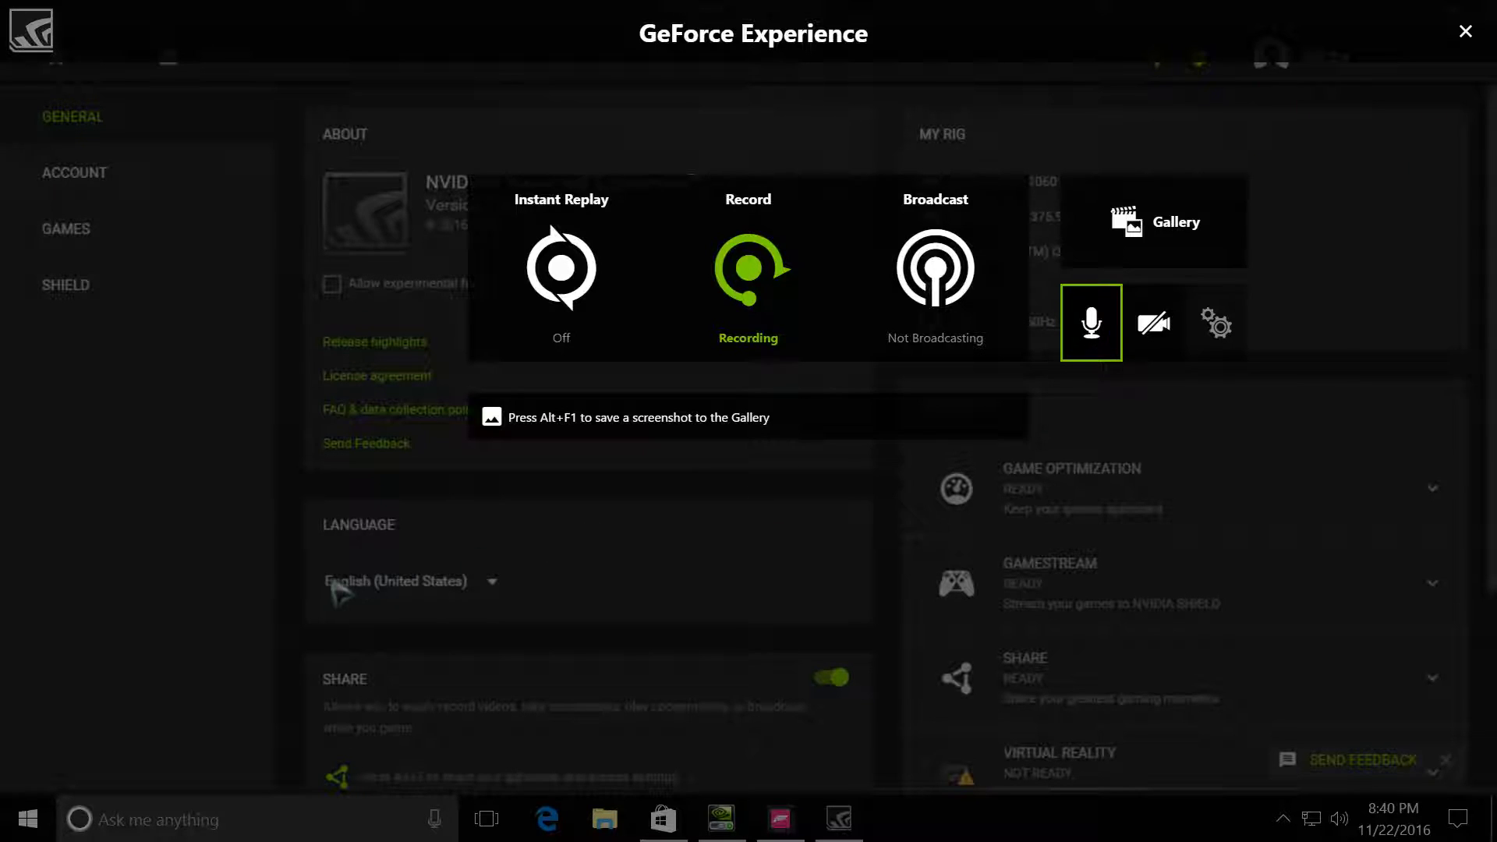
{"action": "mouse_move", "coordinate": [537, 525]}
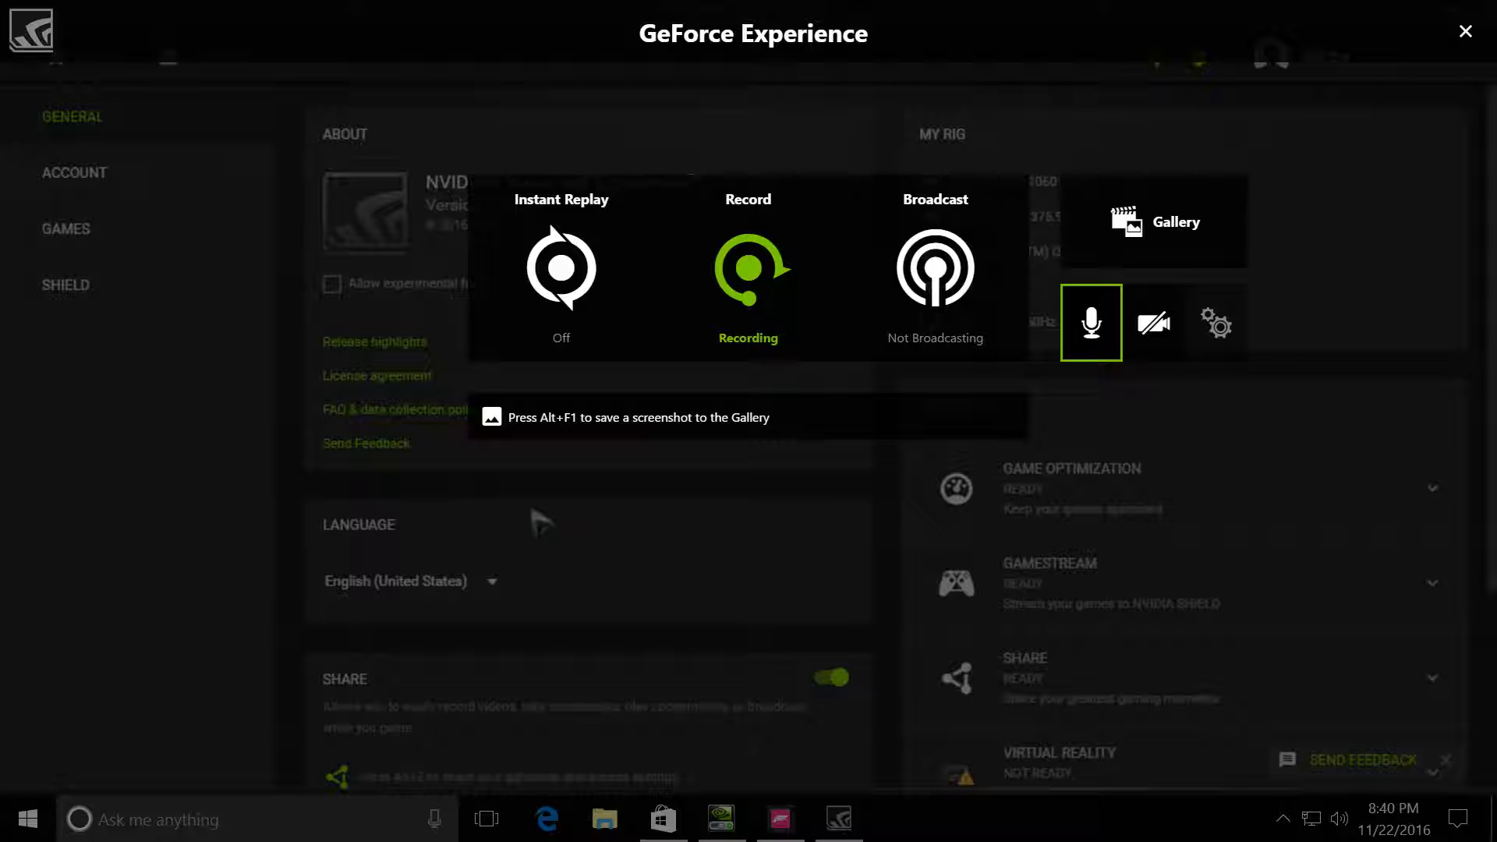
{"action": "mouse_move", "coordinate": [839, 714]}
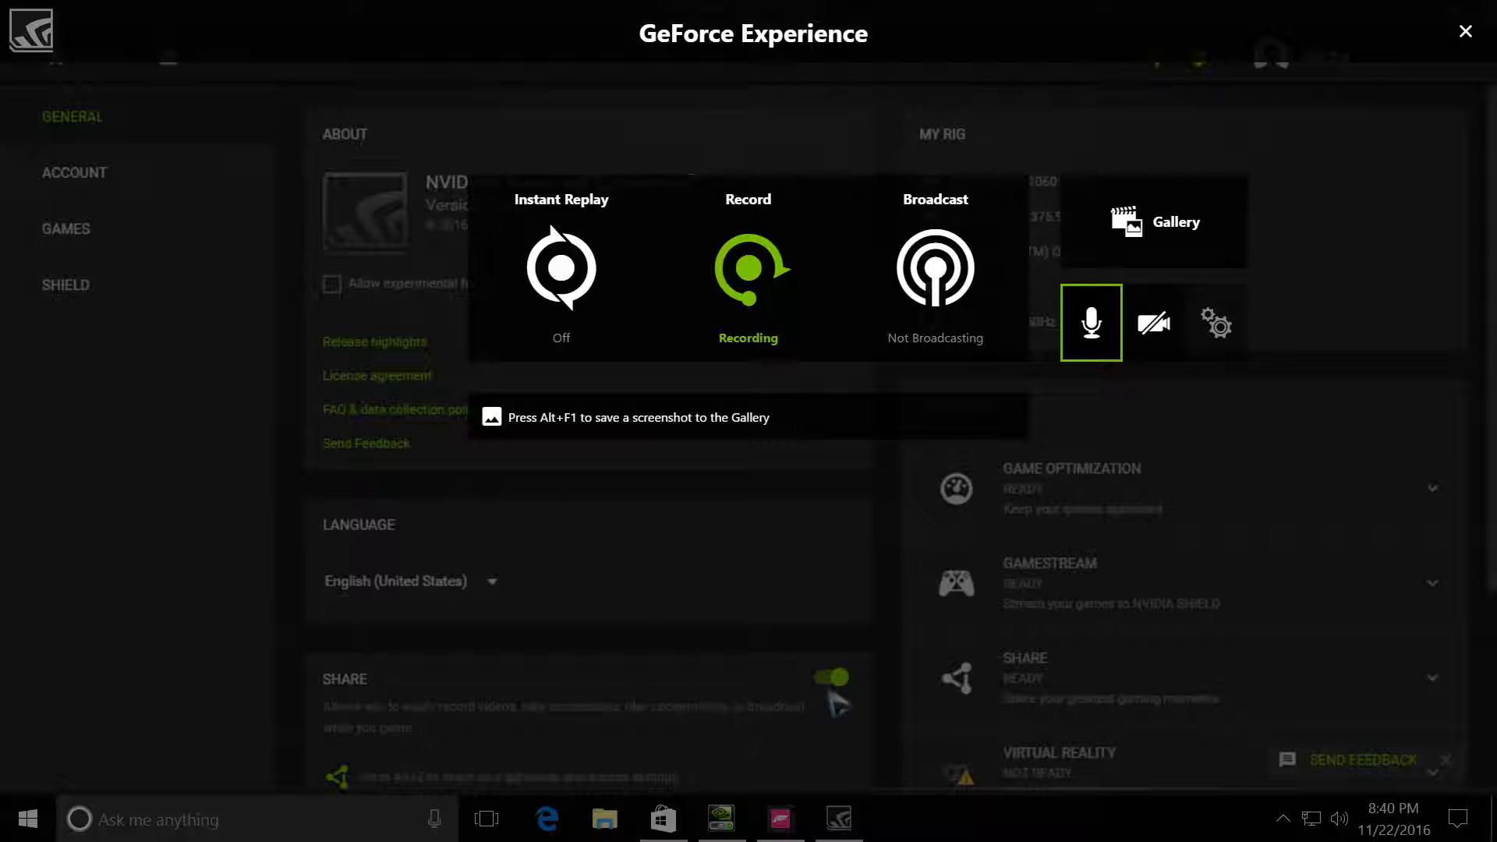
{"action": "mouse_move", "coordinate": [96, 499]}
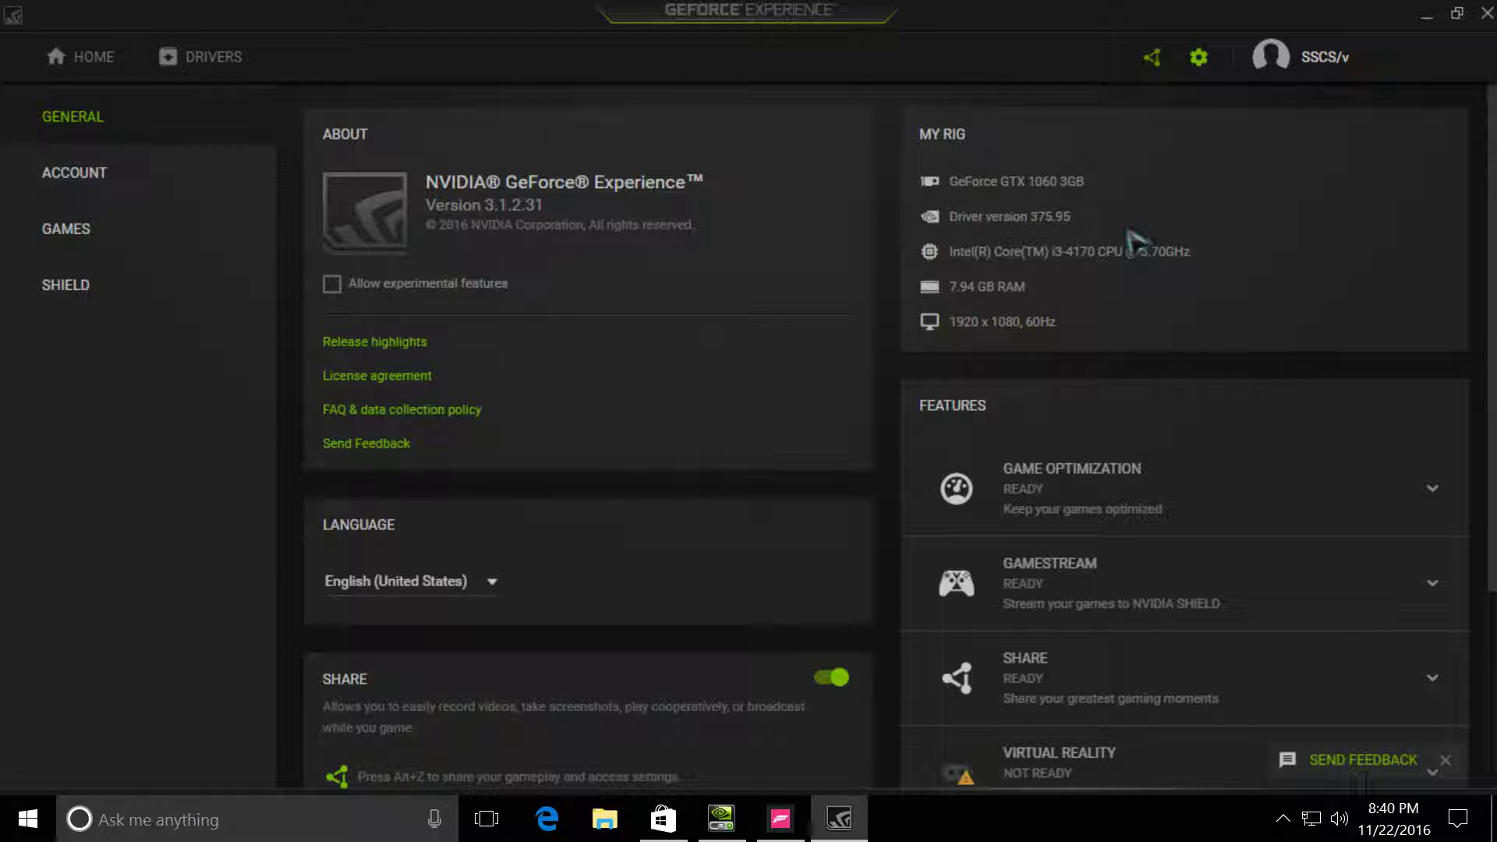
{"action": "mouse_move", "coordinate": [1073, 226]}
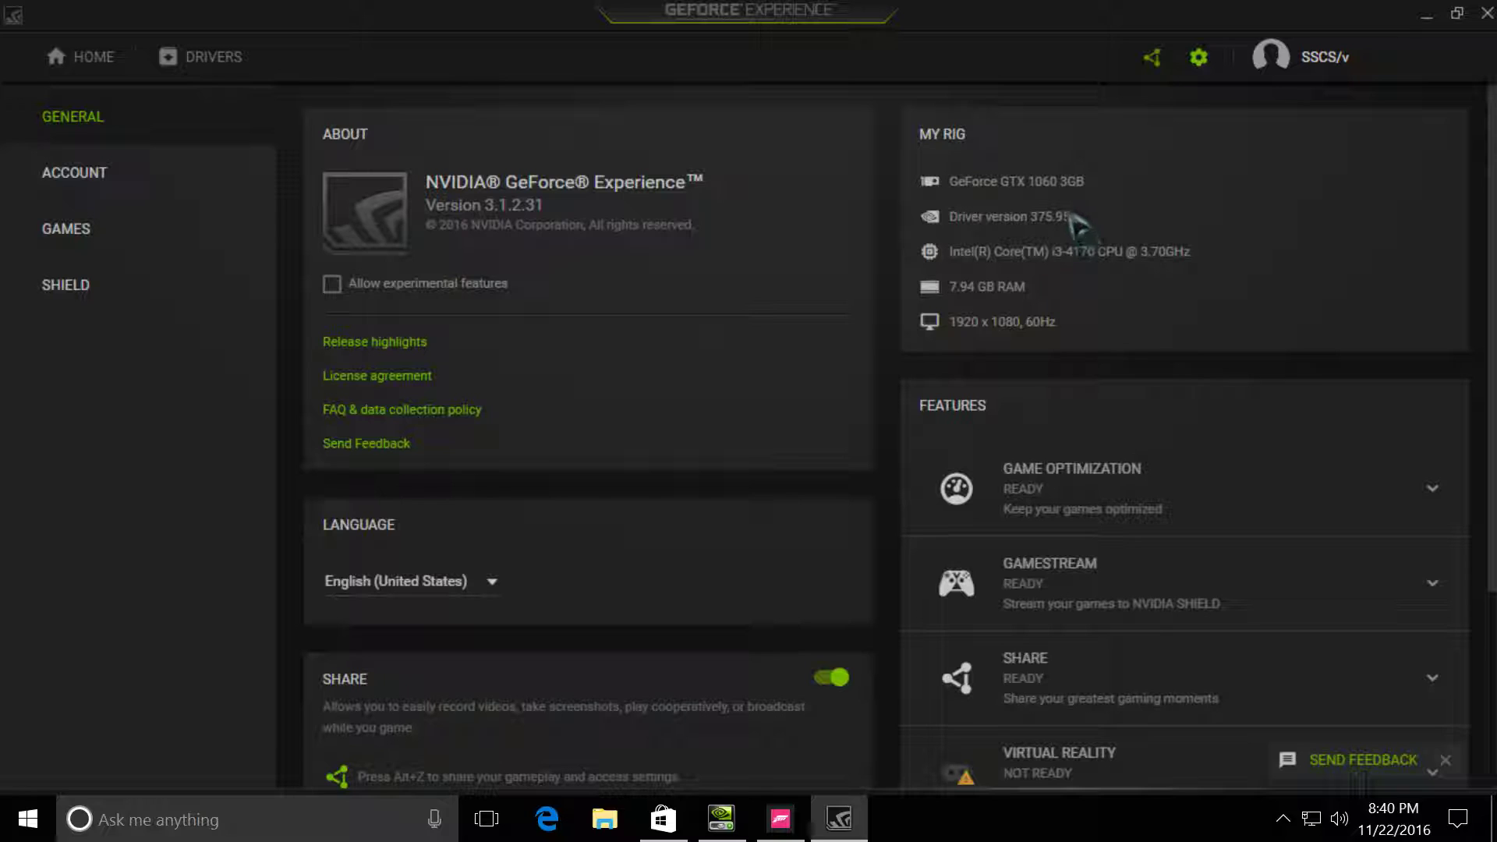
{"action": "mouse_move", "coordinate": [1019, 209]}
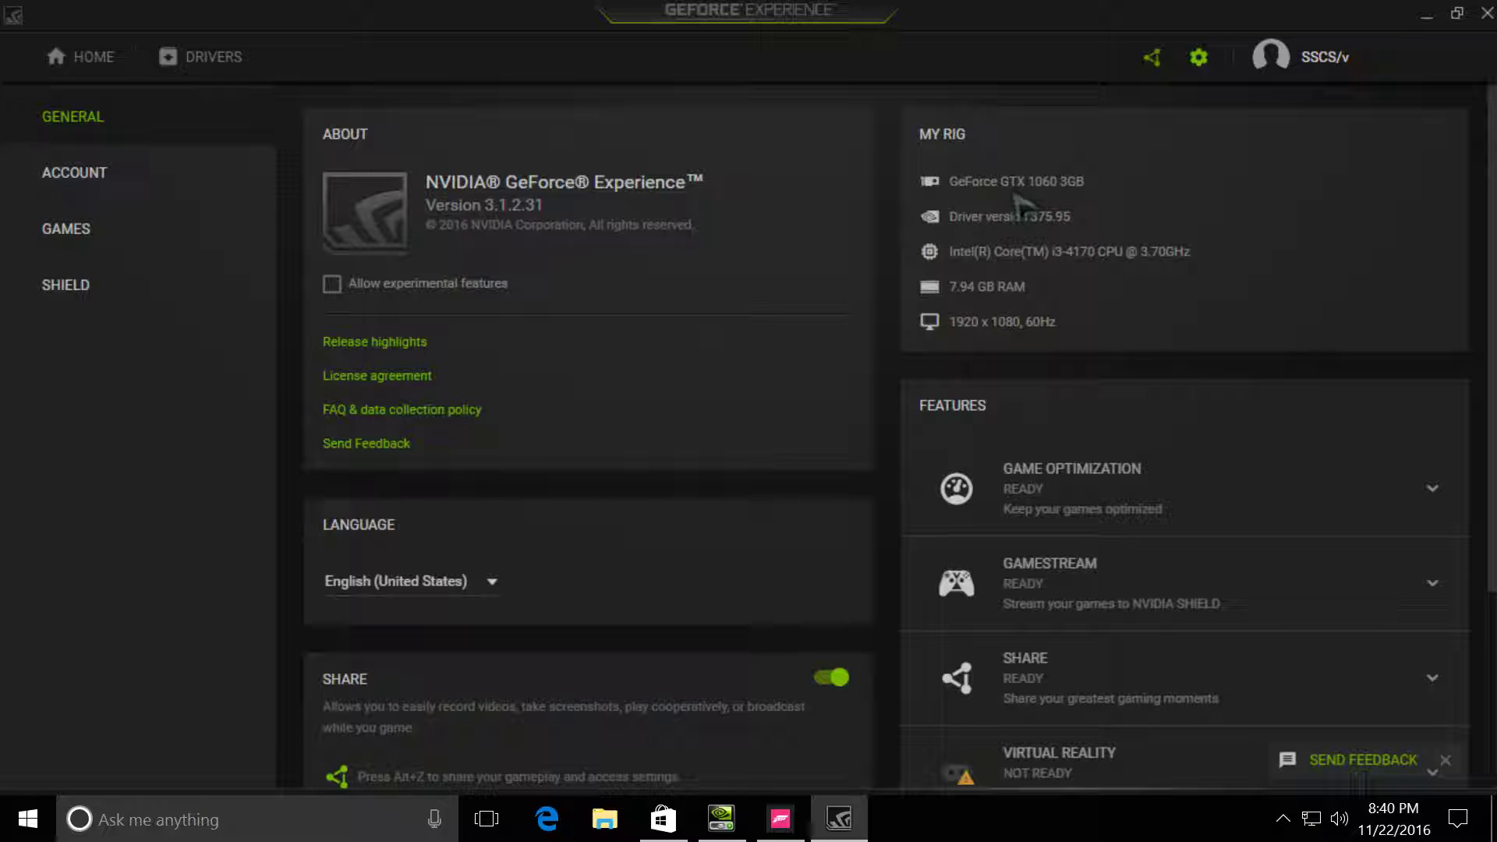
{"action": "mouse_move", "coordinate": [1026, 234]}
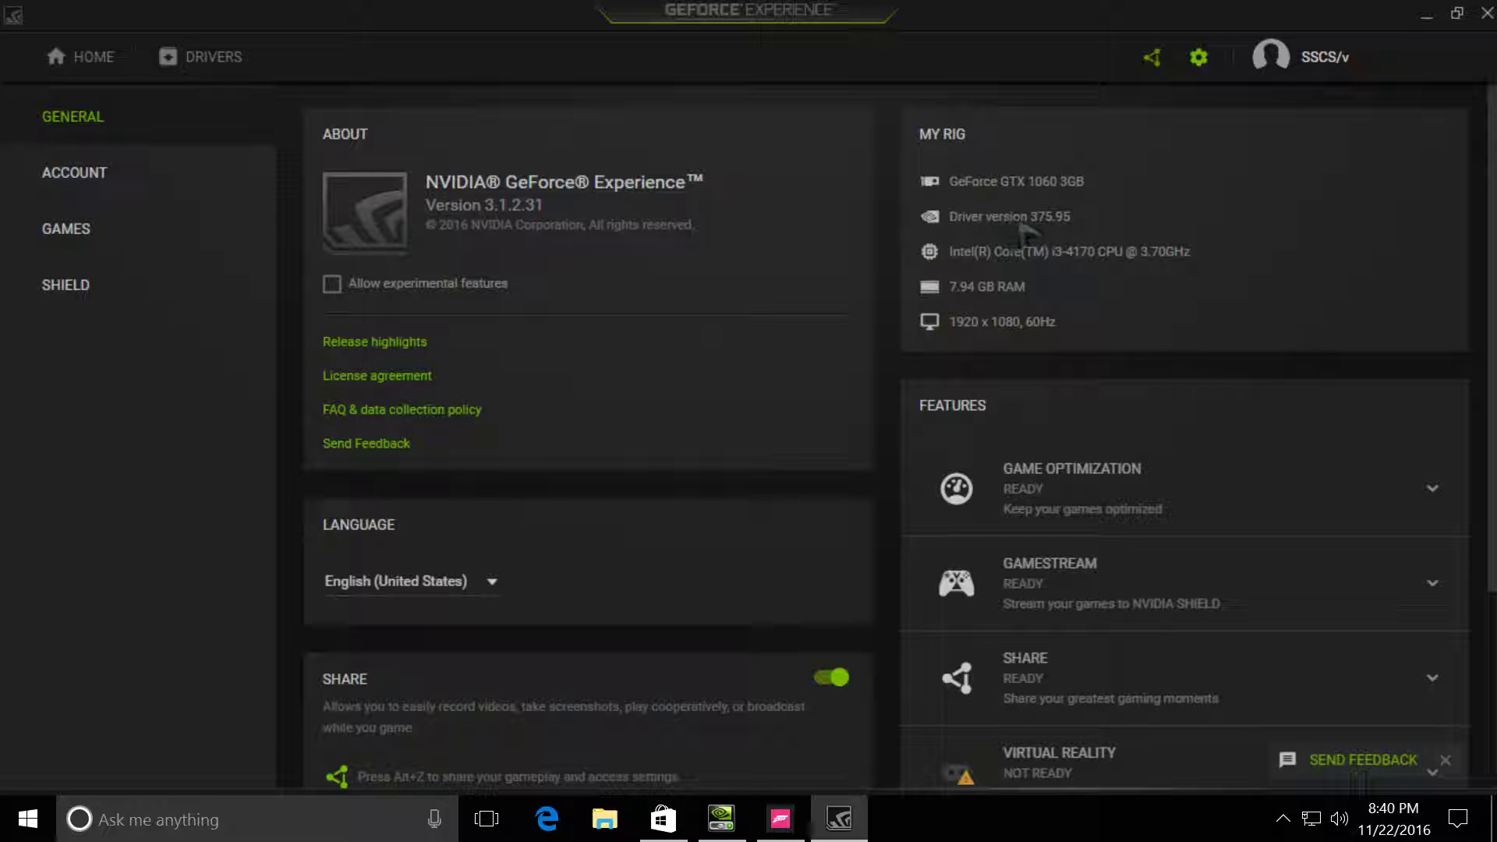
{"action": "mouse_move", "coordinate": [989, 265]}
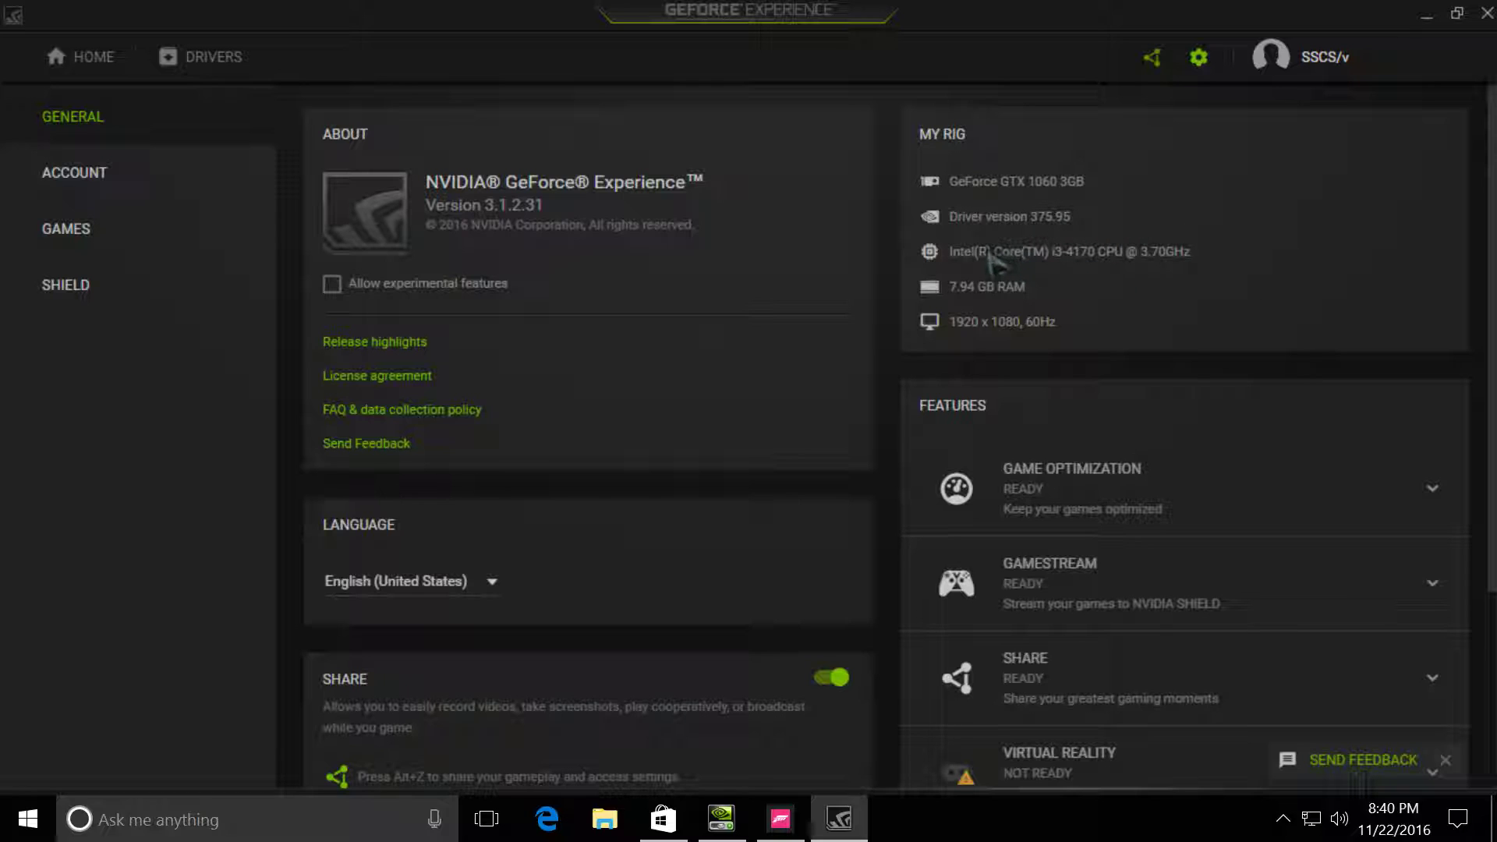
{"action": "mouse_move", "coordinate": [1098, 280]}
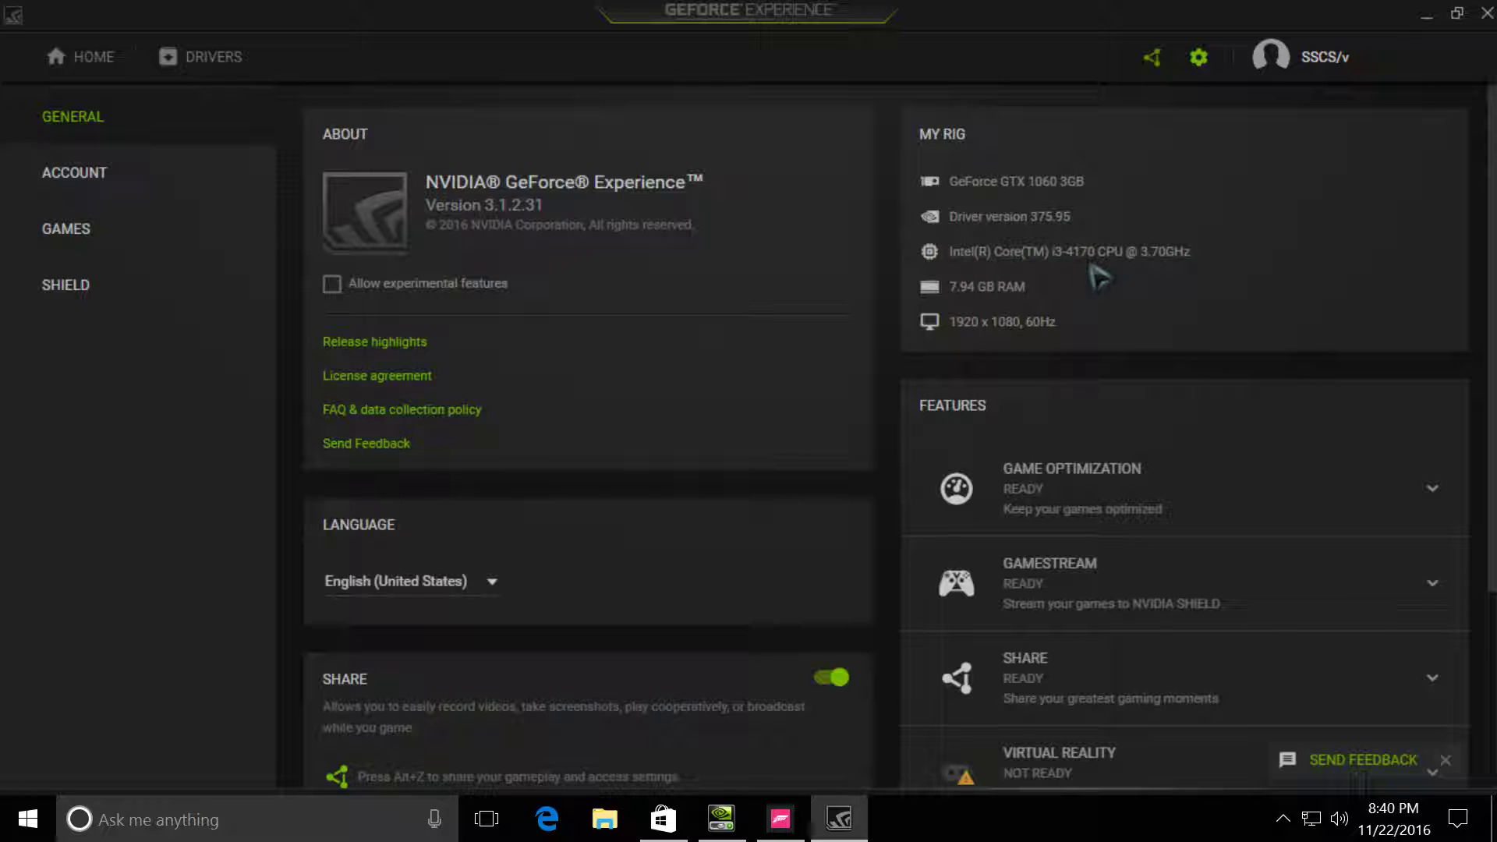
{"action": "mouse_move", "coordinate": [1061, 319]}
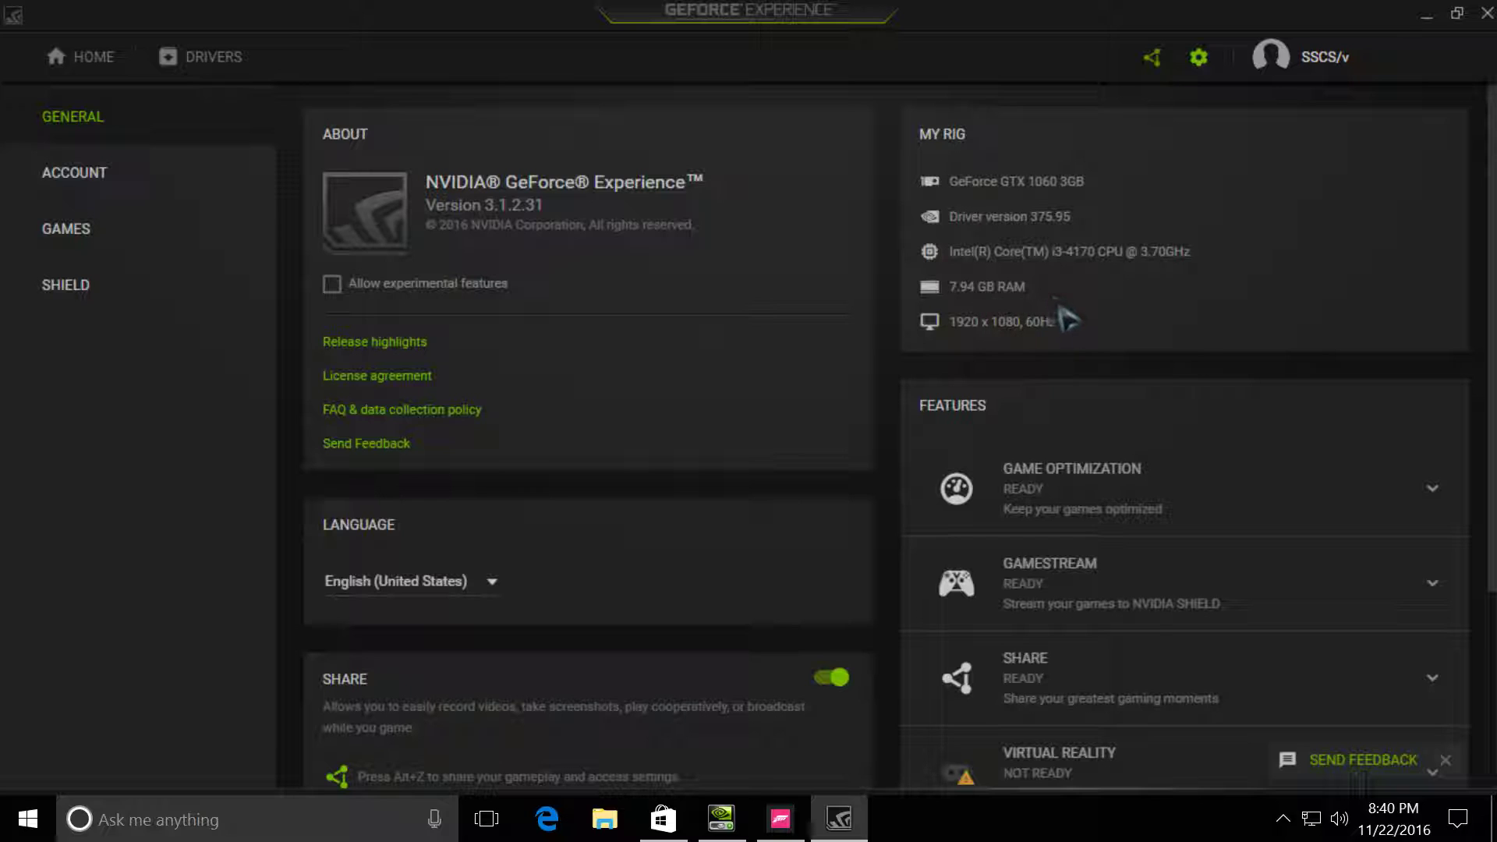
{"action": "mouse_move", "coordinate": [836, 782]}
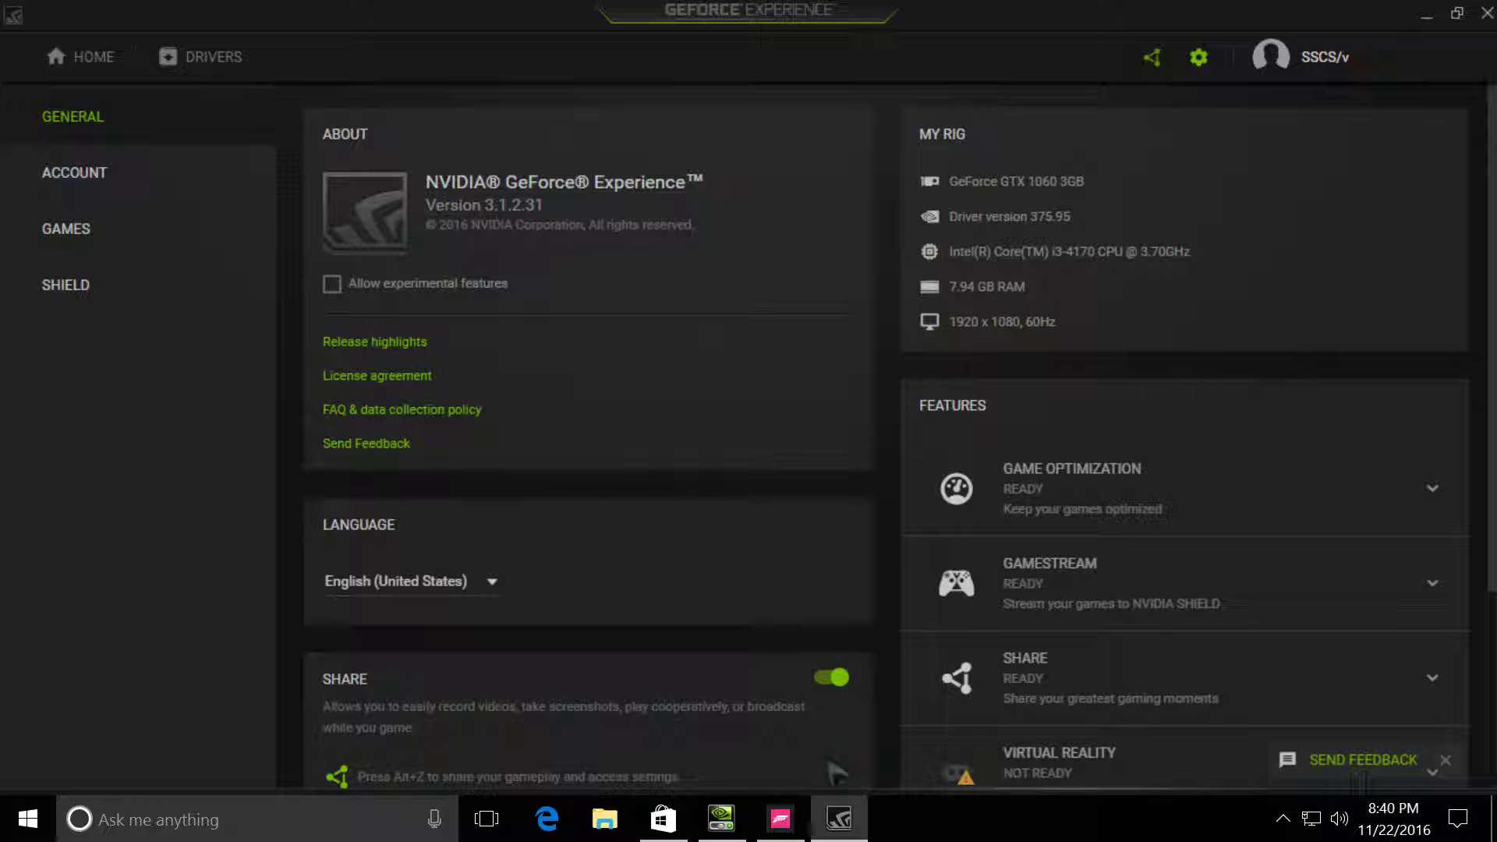
{"action": "mouse_move", "coordinate": [776, 819]}
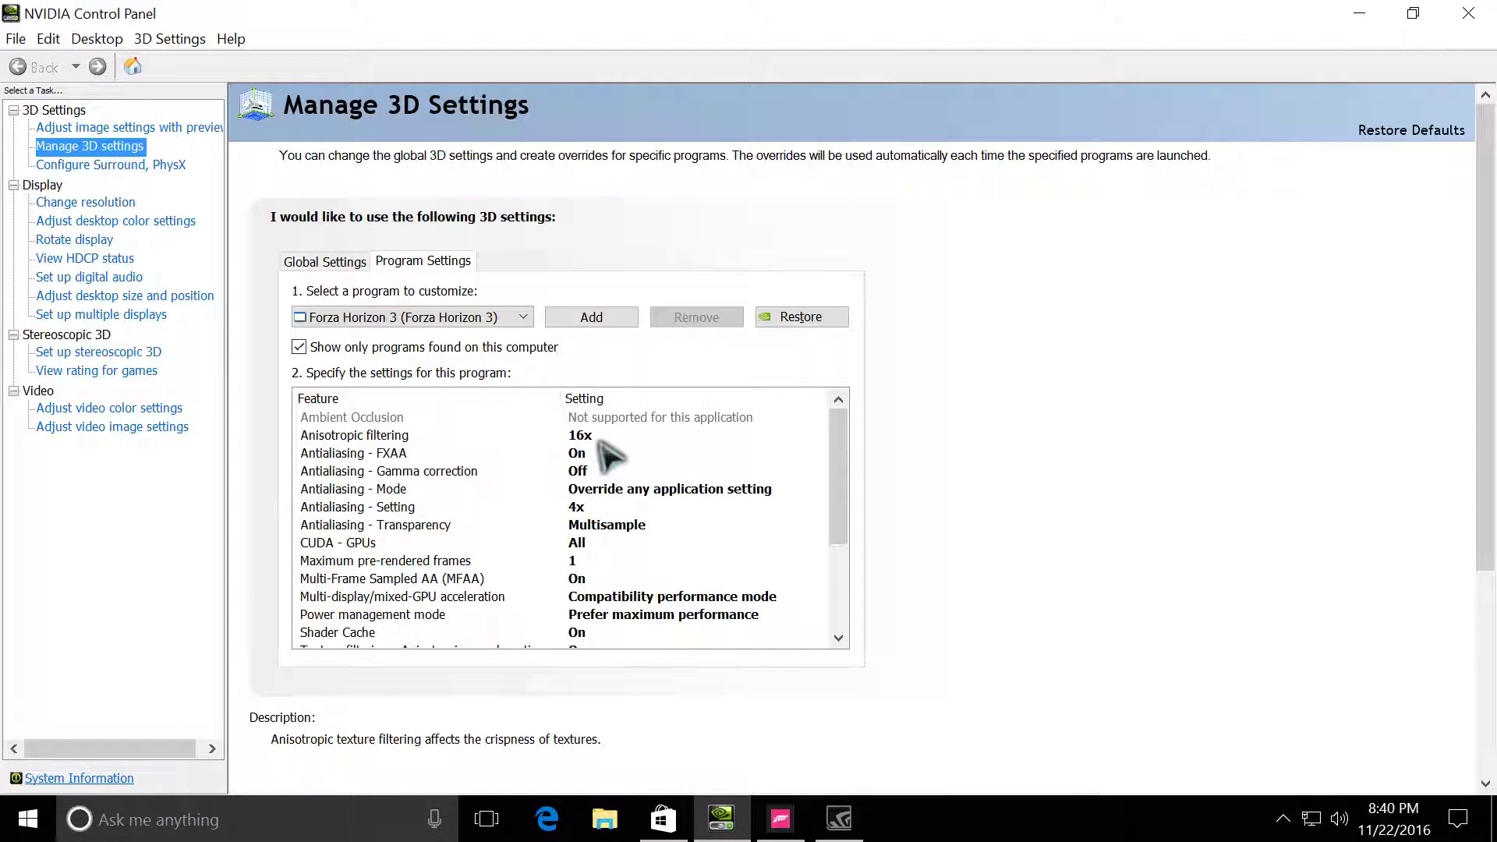
{"action": "mouse_move", "coordinate": [649, 463]}
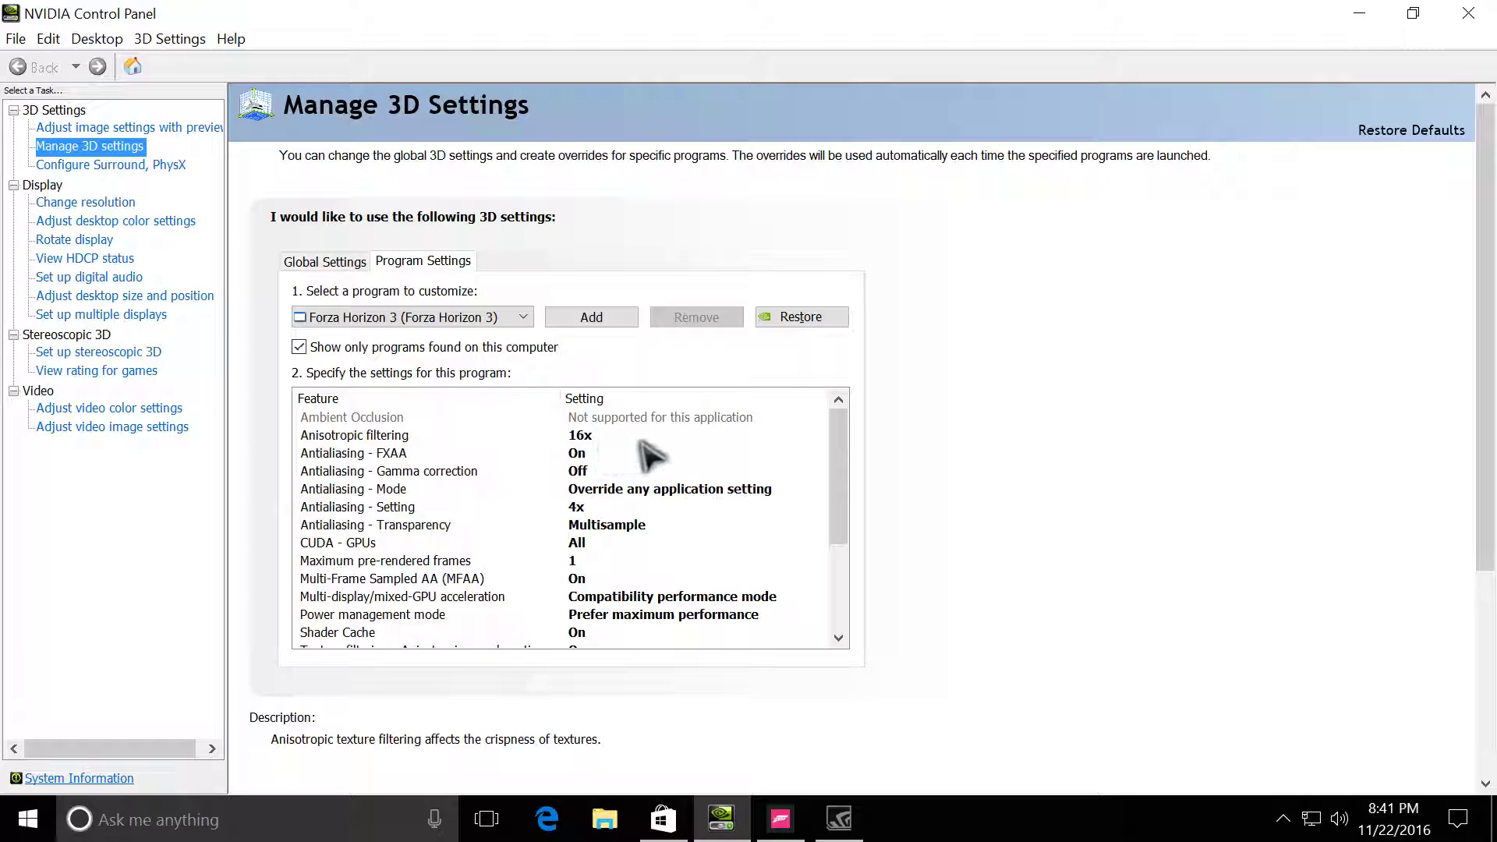
{"action": "mouse_move", "coordinate": [718, 481]}
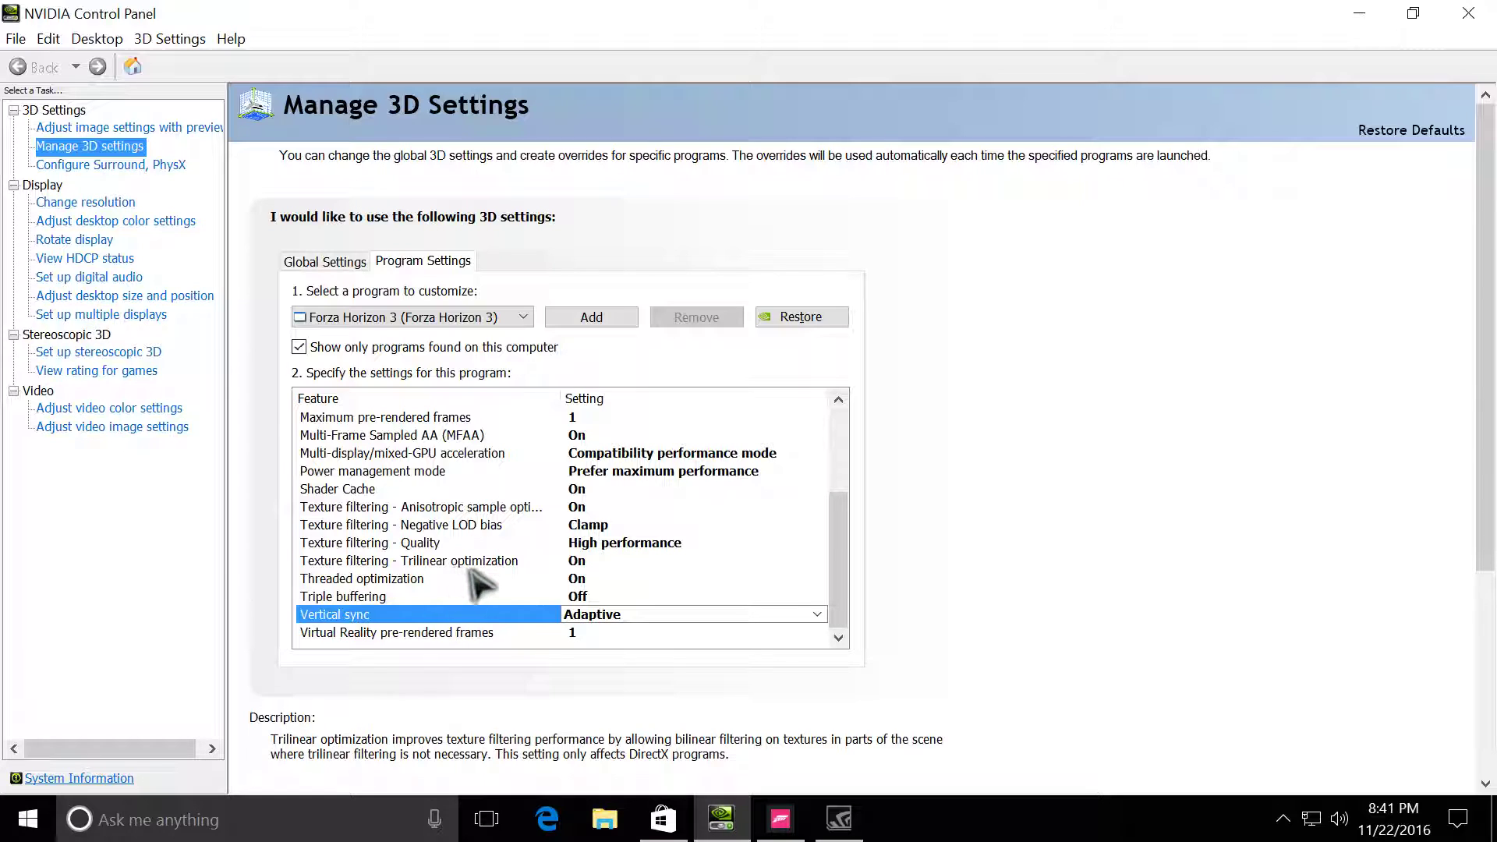
{"action": "mouse_move", "coordinate": [610, 596]}
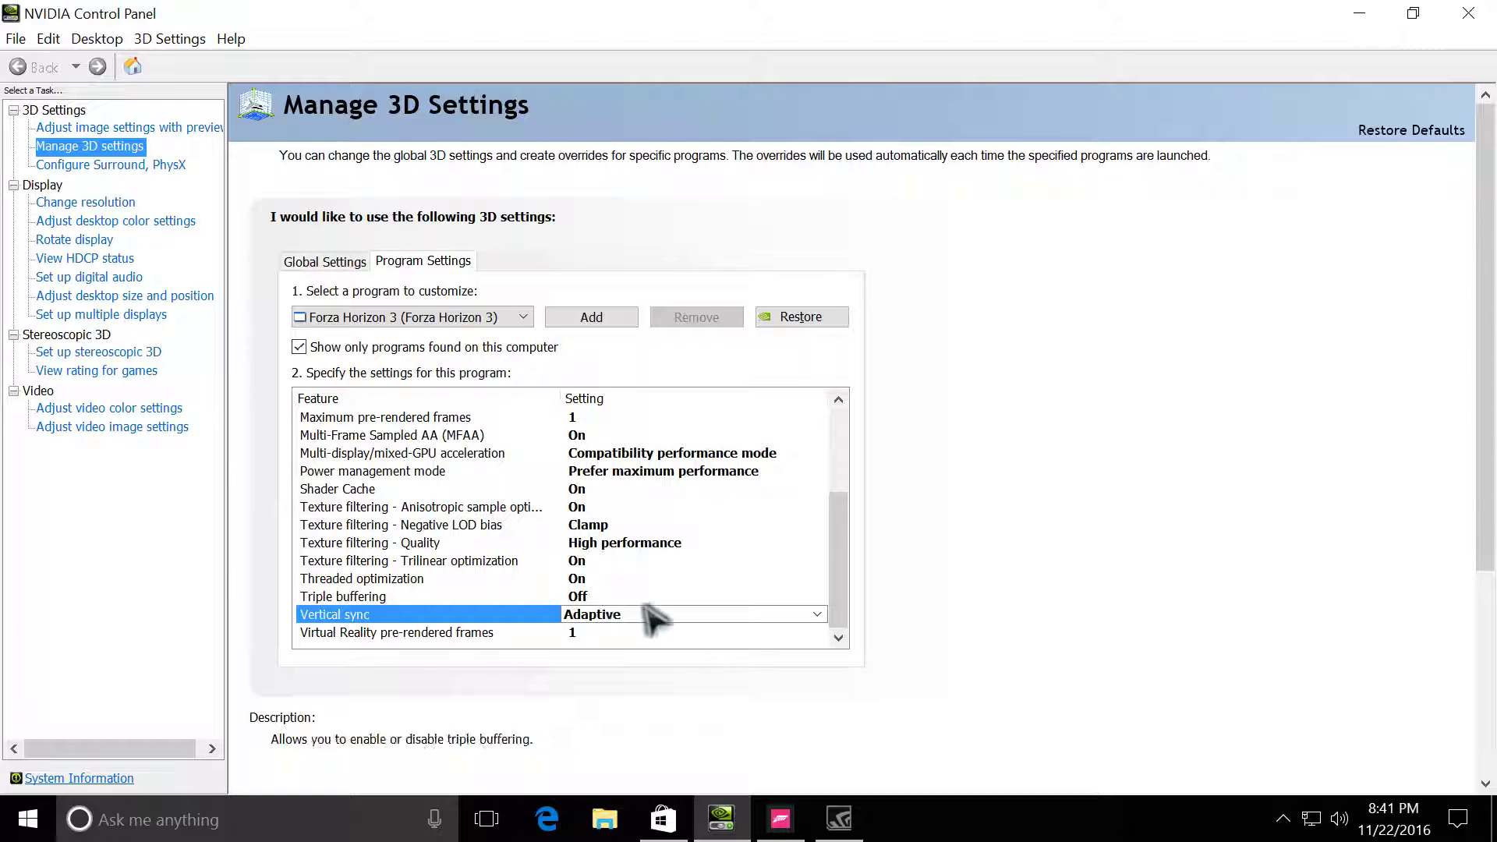
{"action": "mouse_move", "coordinate": [657, 621]}
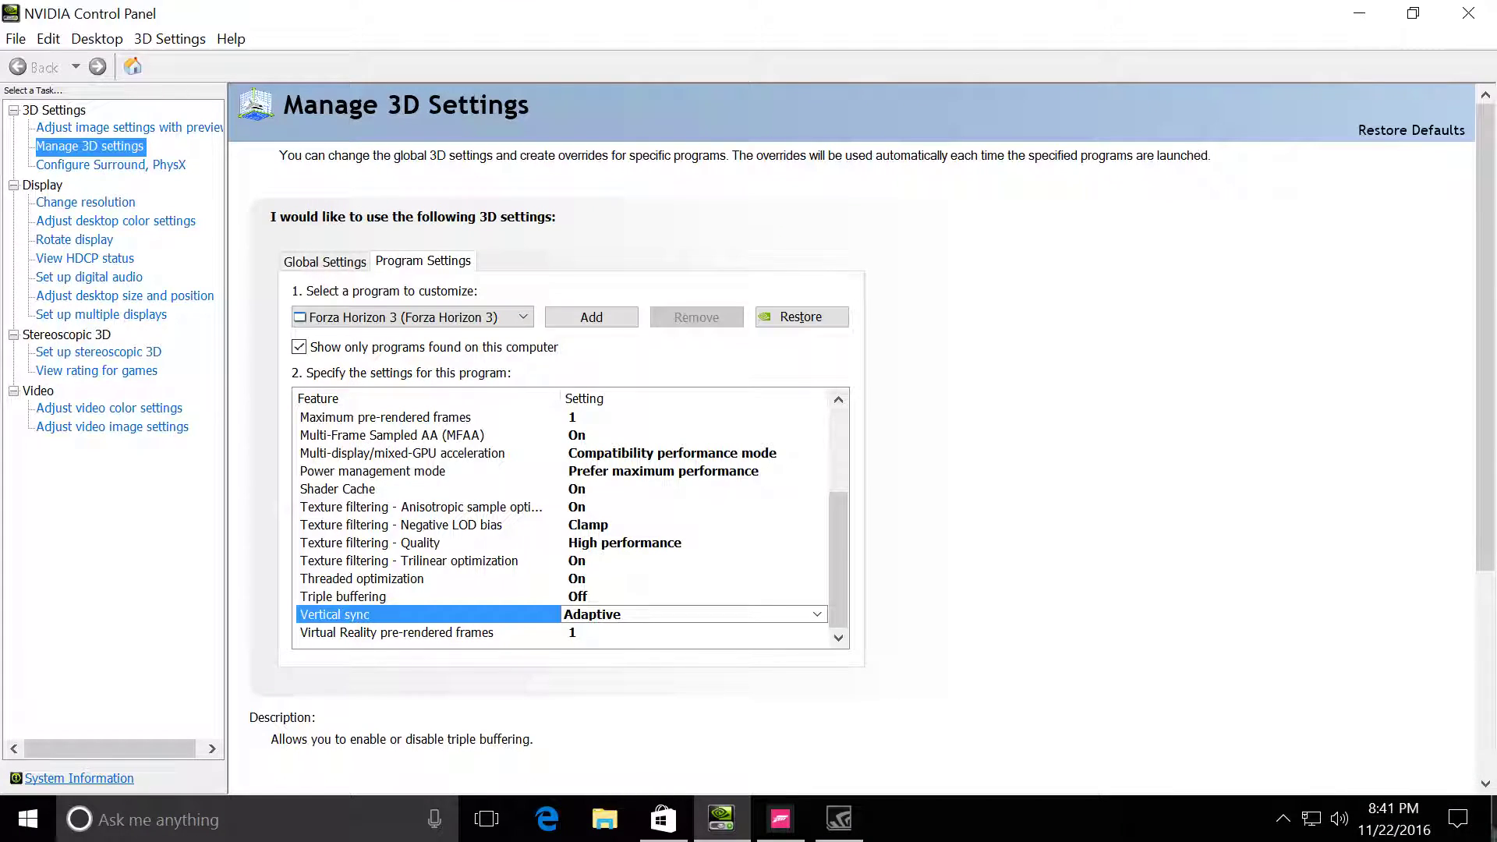
{"action": "mouse_move", "coordinate": [724, 685]}
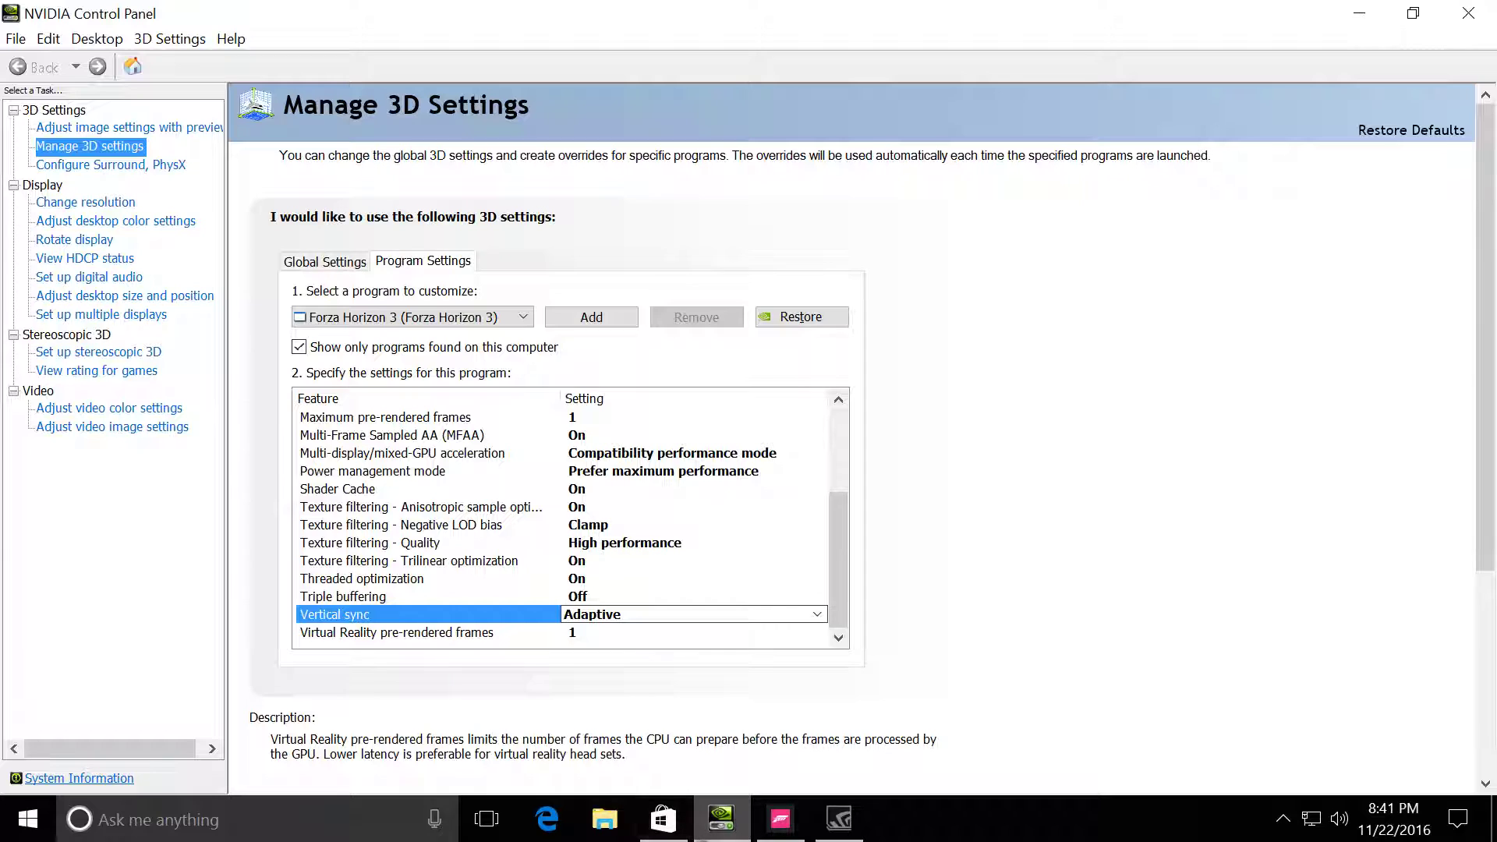
{"action": "mouse_move", "coordinate": [937, 823]}
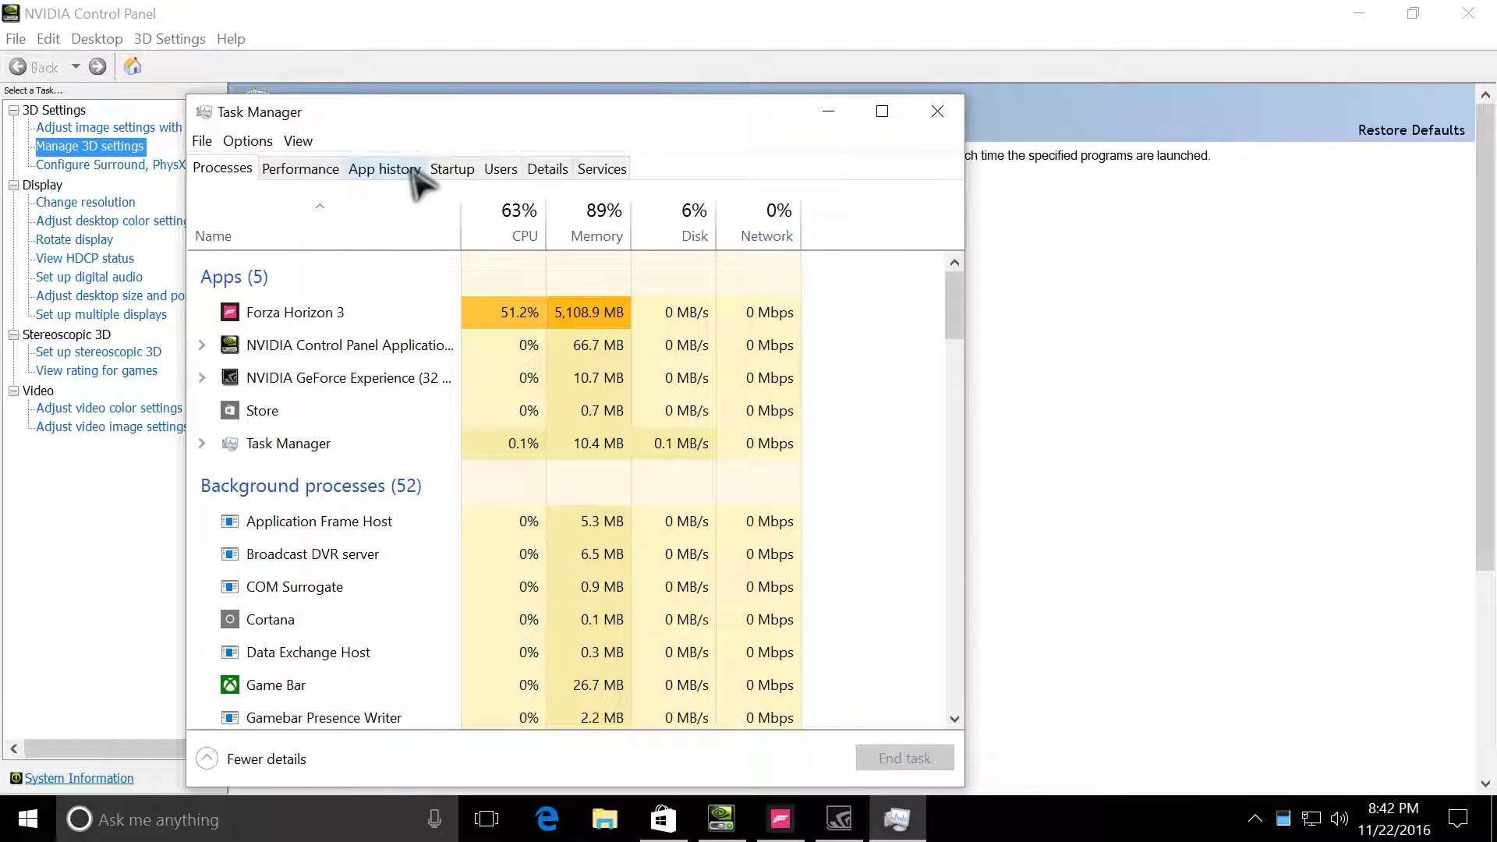
View the CPU performance graphs in Task Manager, then return to the running game
{"action": "left_click", "coordinate": [300, 169]}
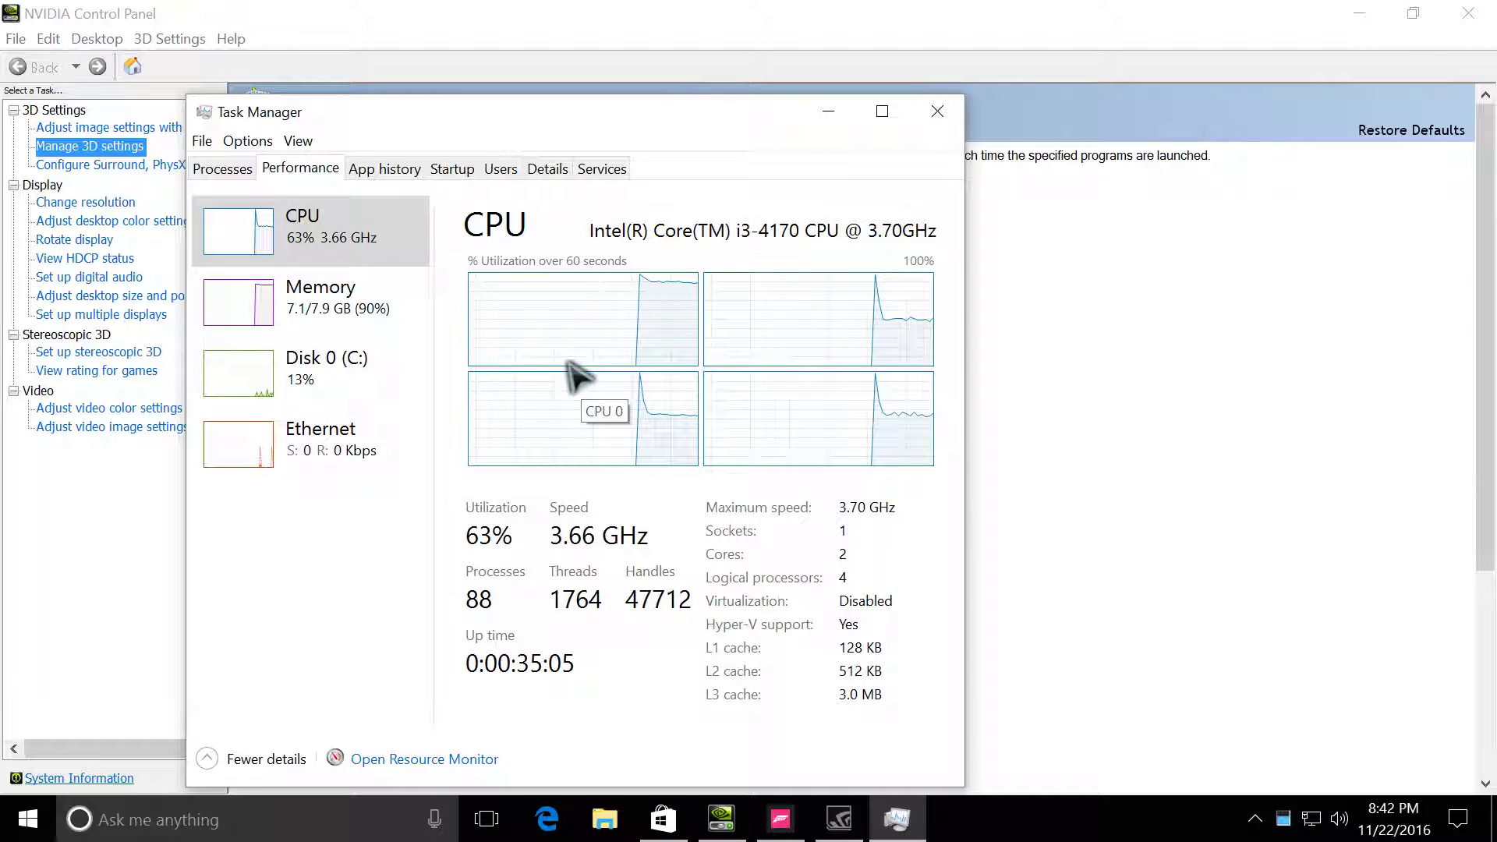
{"action": "mouse_move", "coordinate": [639, 329]}
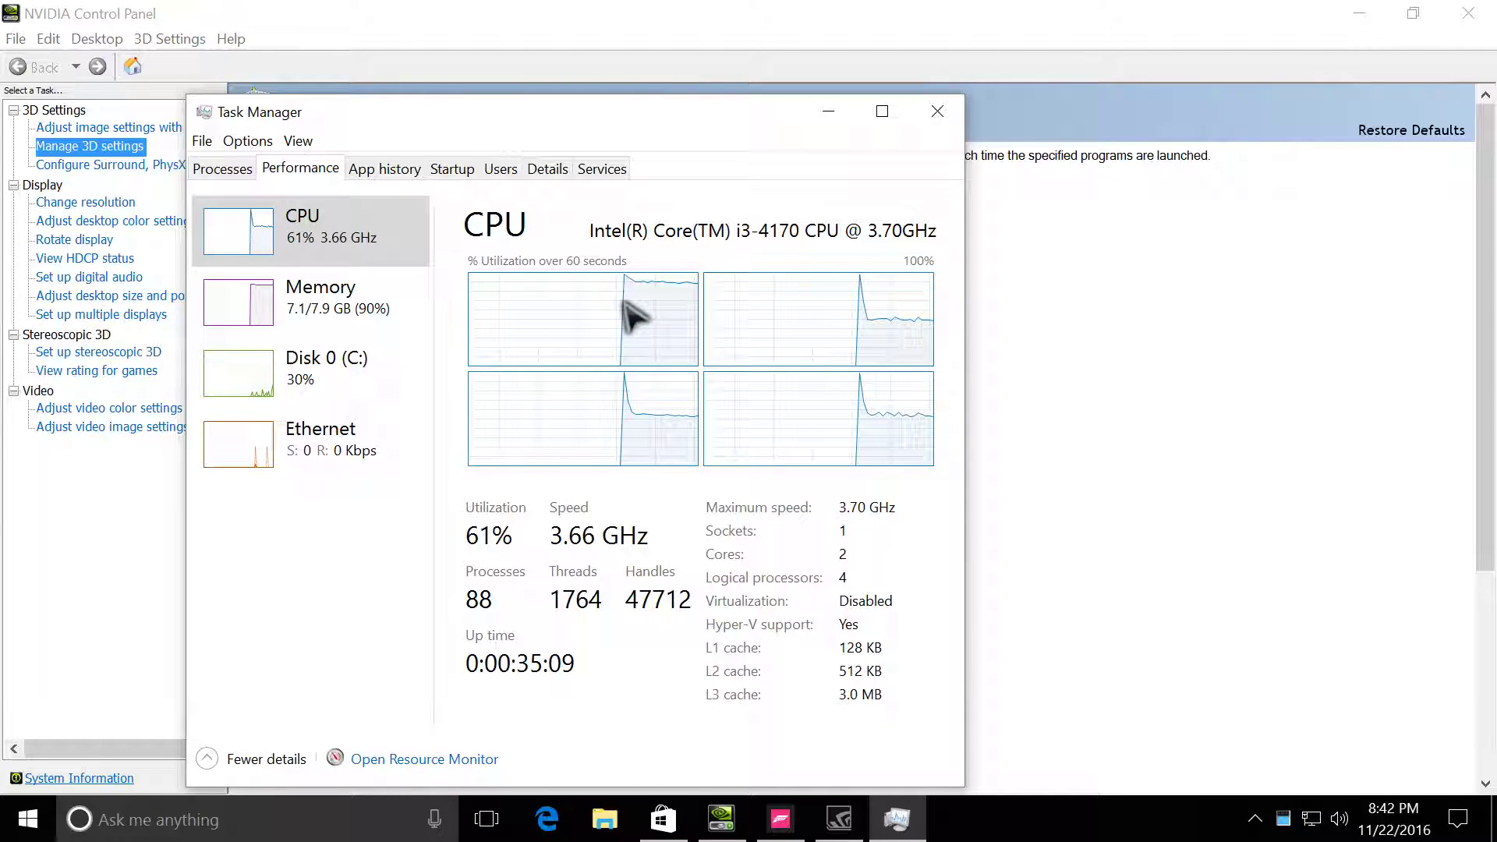
{"action": "left_click", "coordinate": [938, 111]}
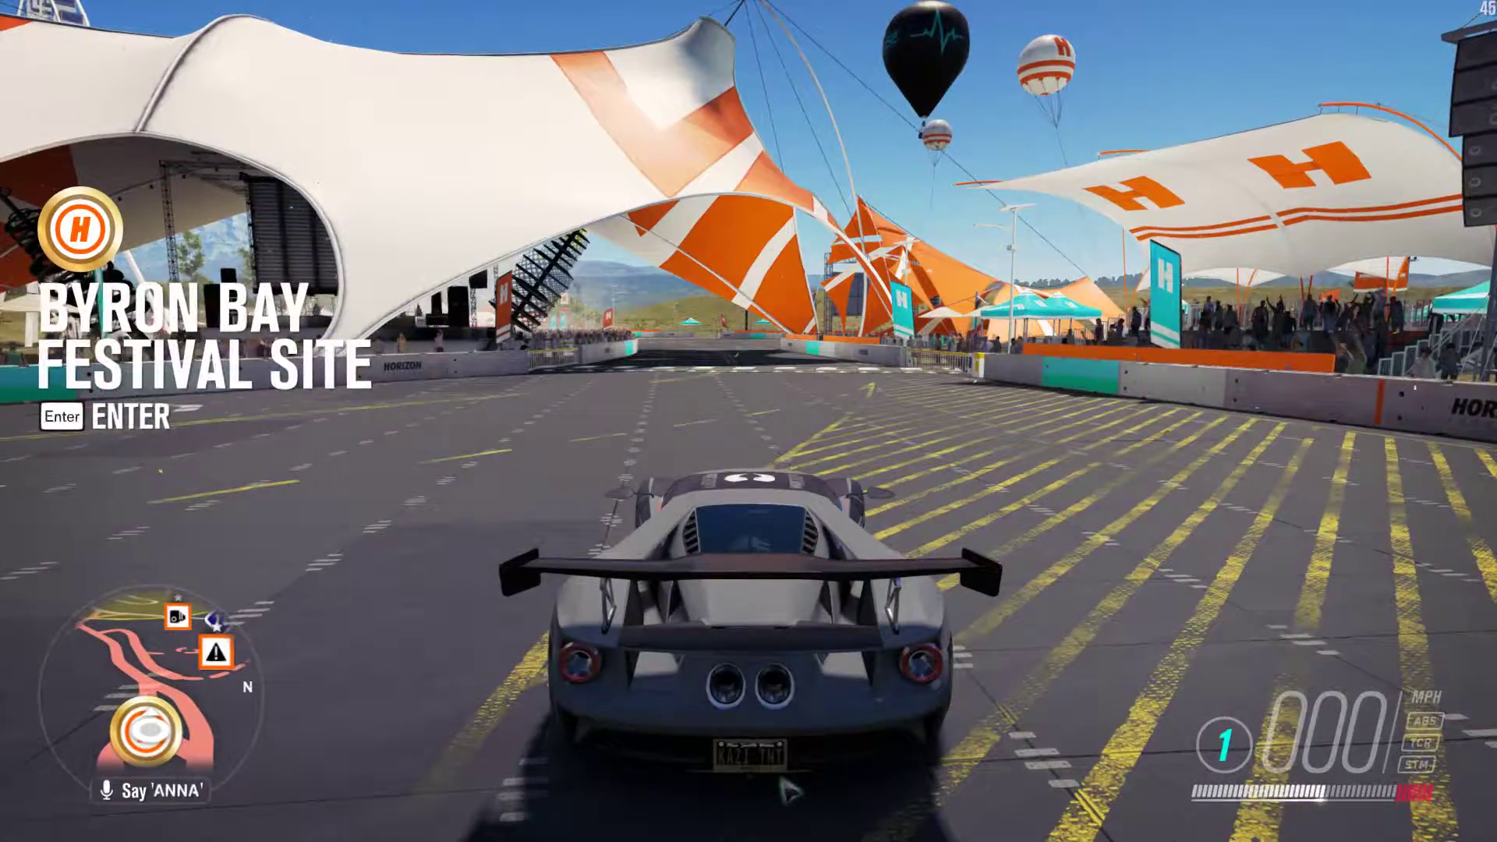
Drive the car forward around the Byron Bay Festival Site to test the graphics settings
{"action": "key", "text": "w"}
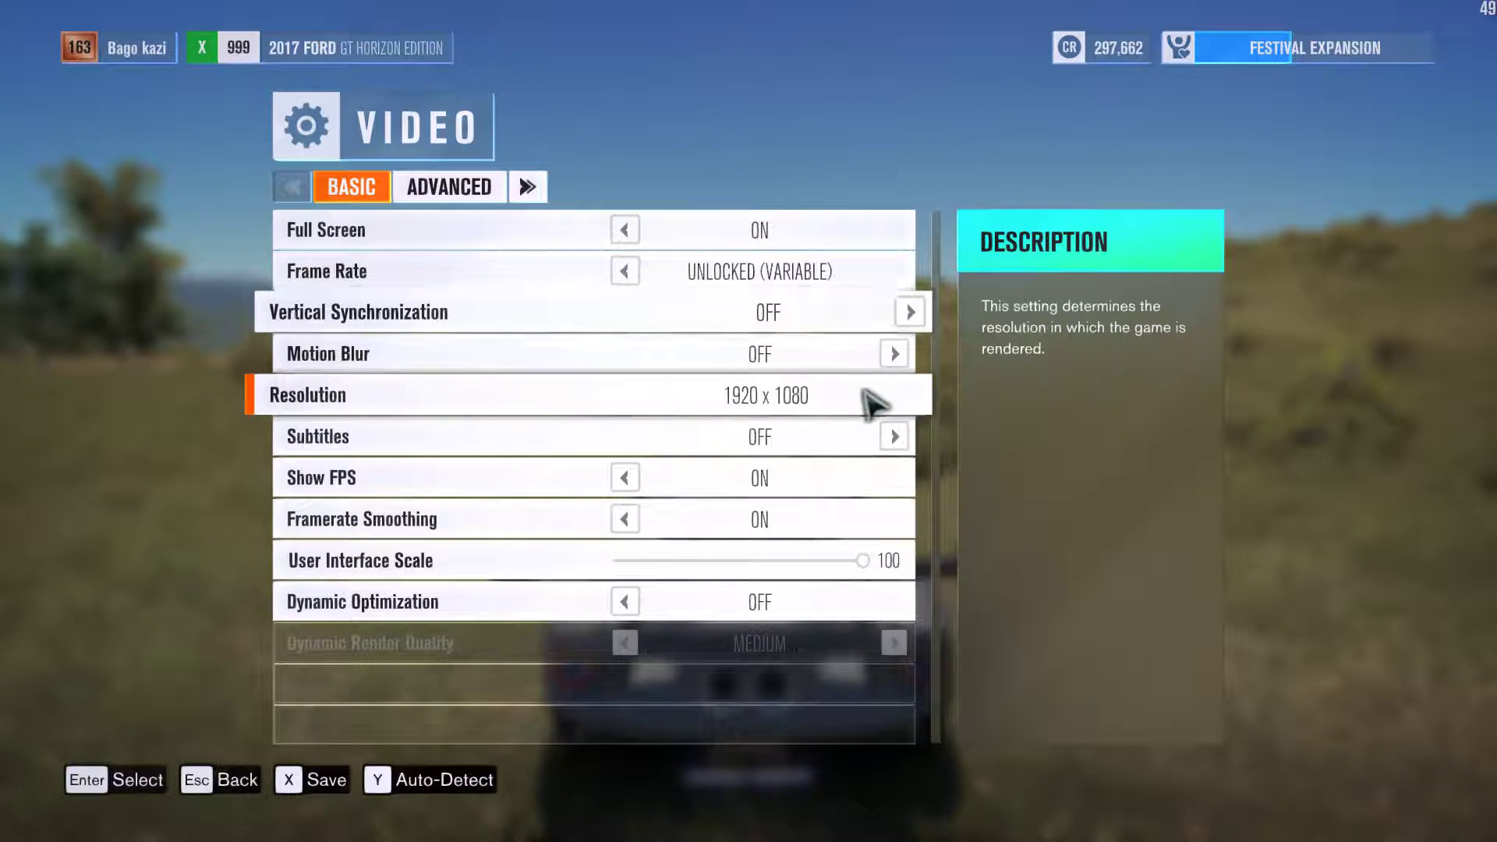
Browse the basic video settings: unlocked frame rate, vertical sync off, 1920x1080 resolution
{"action": "key", "text": "down"}
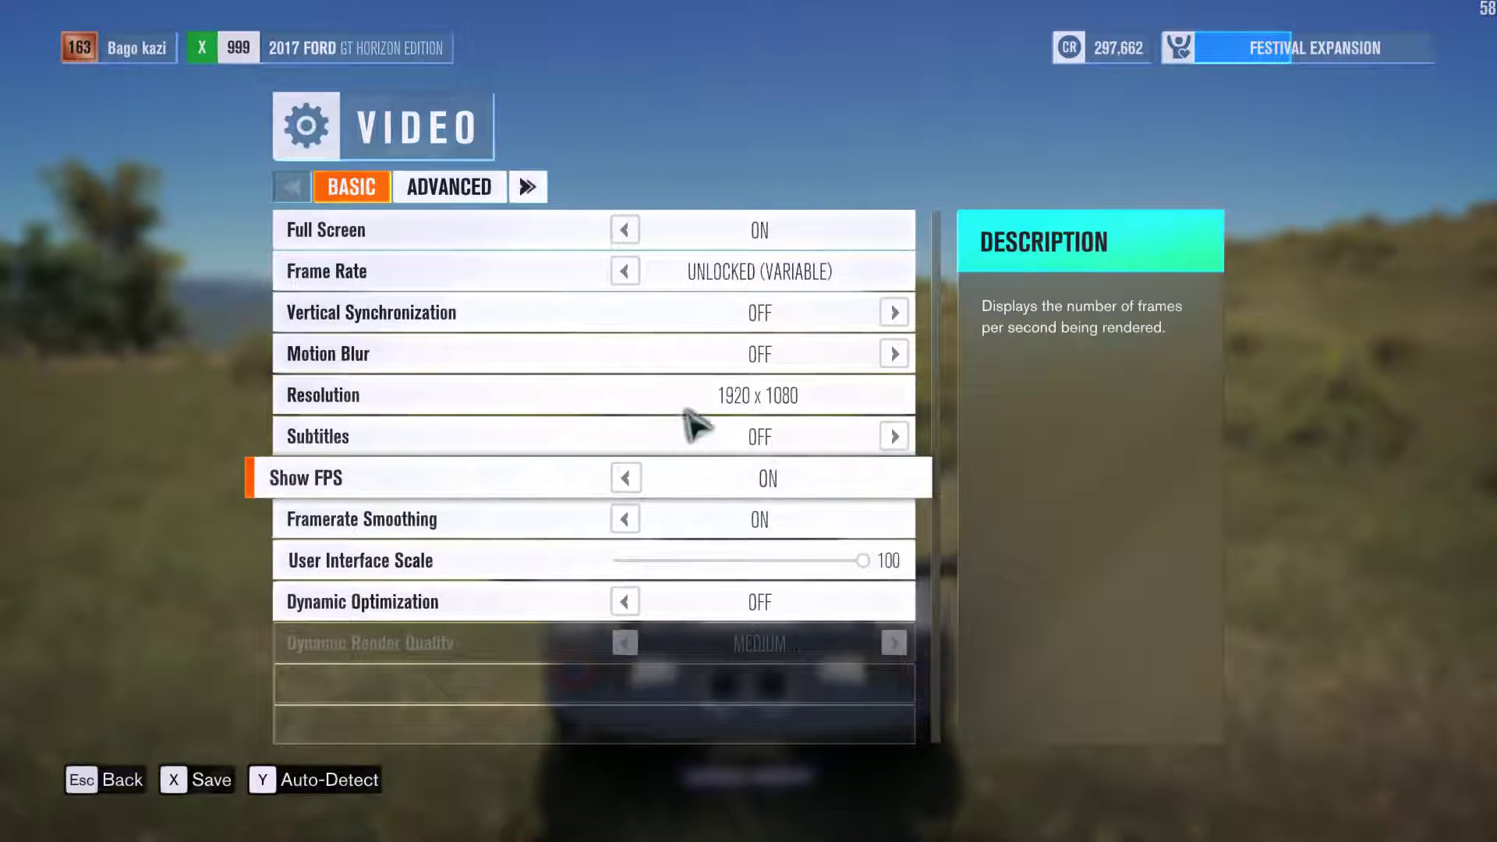
{"action": "left_click", "coordinate": [449, 187]}
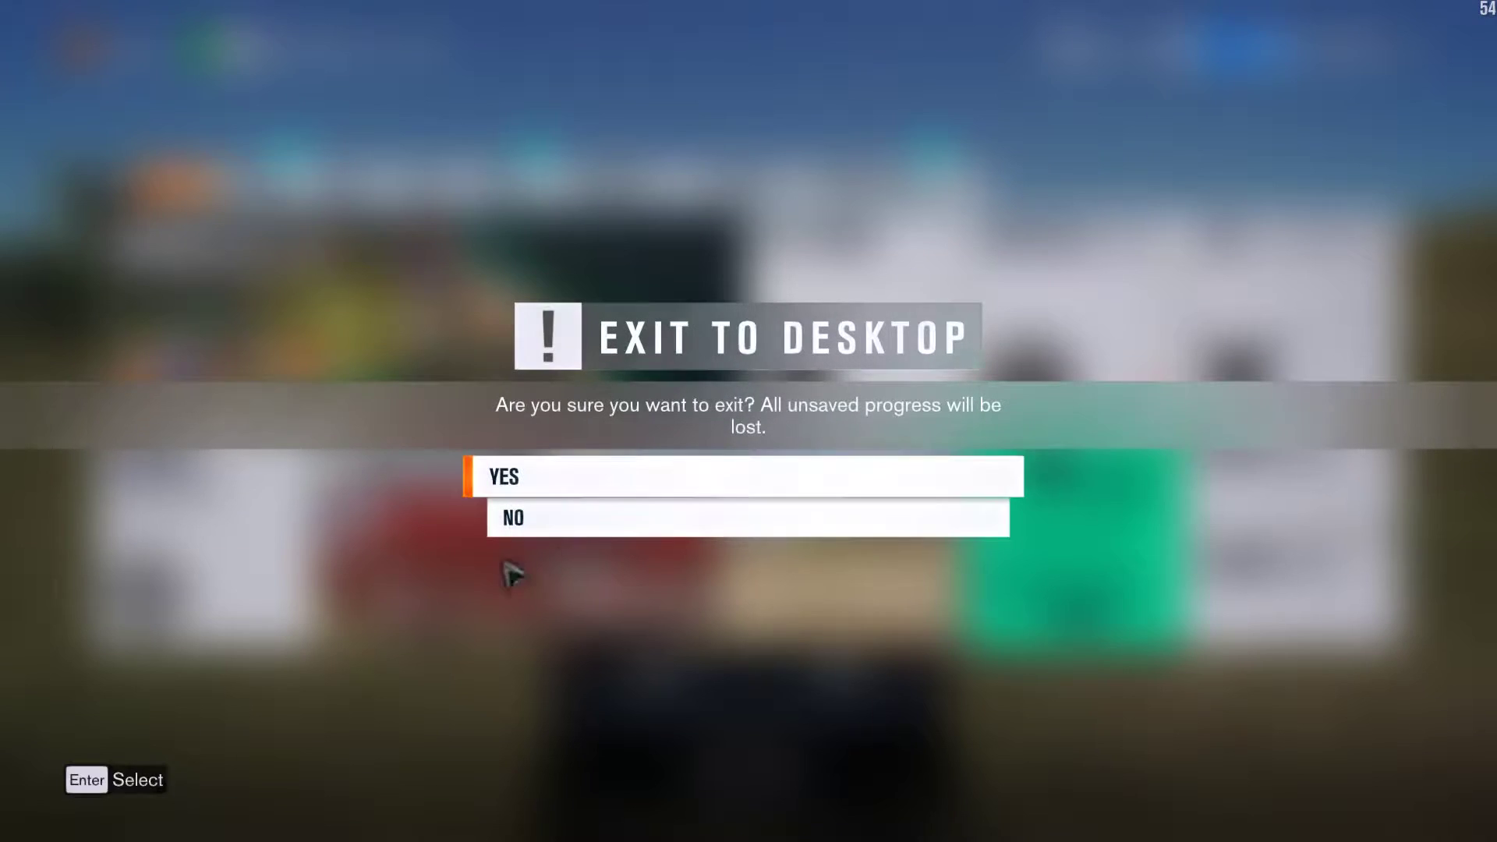
Confirm exiting Forza Horizon 3 to the desktop
{"action": "left_click", "coordinate": [504, 477]}
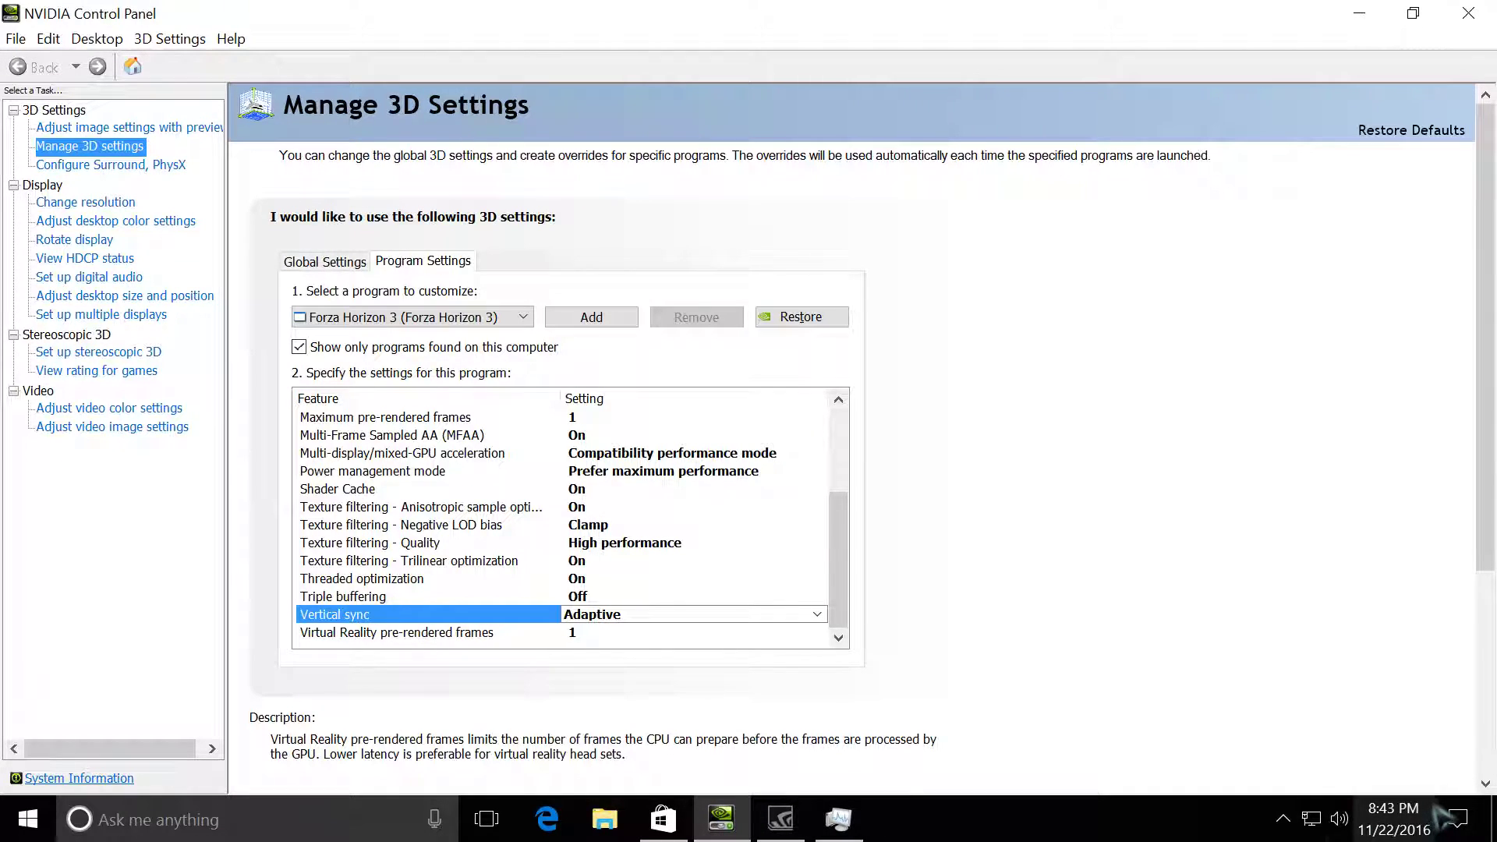